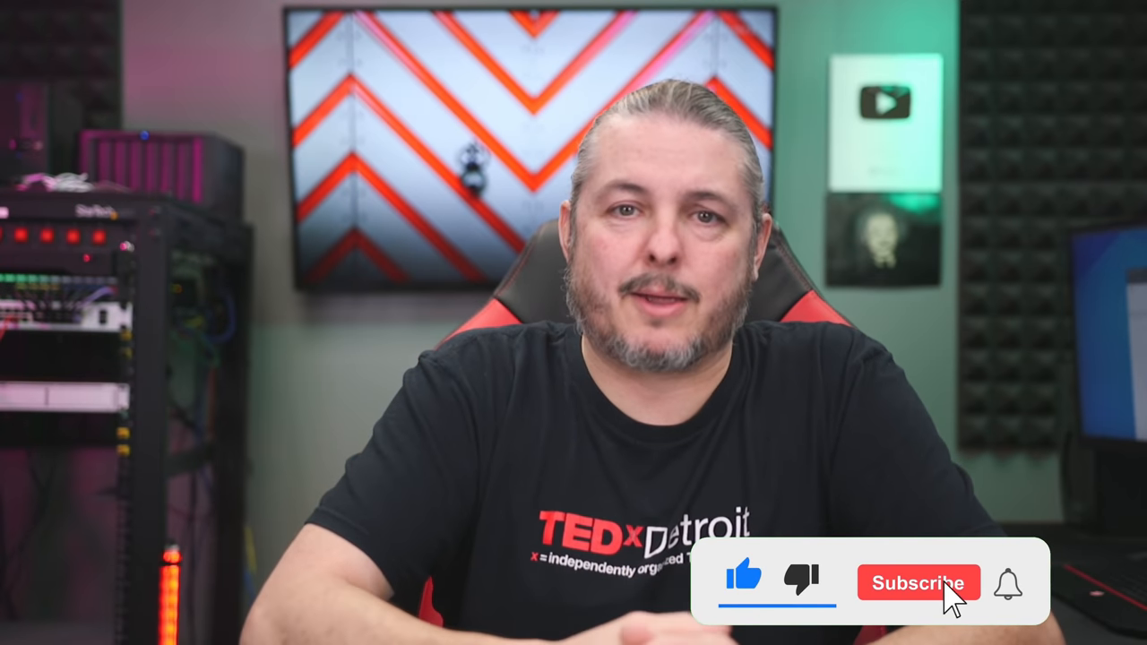
left_click(917, 582)
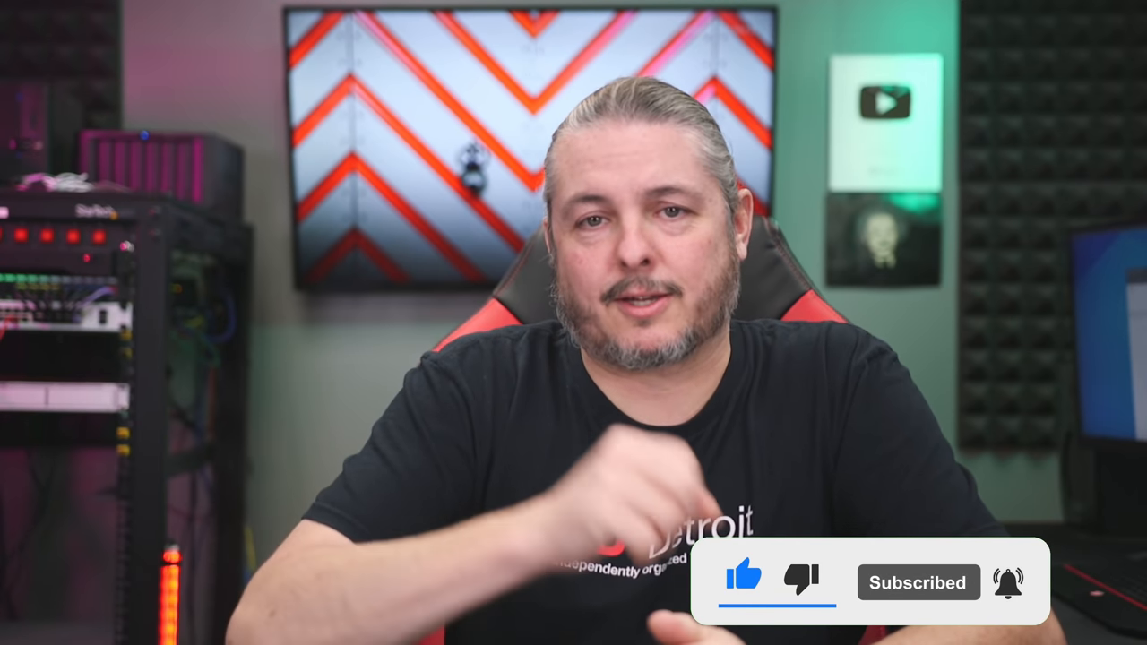